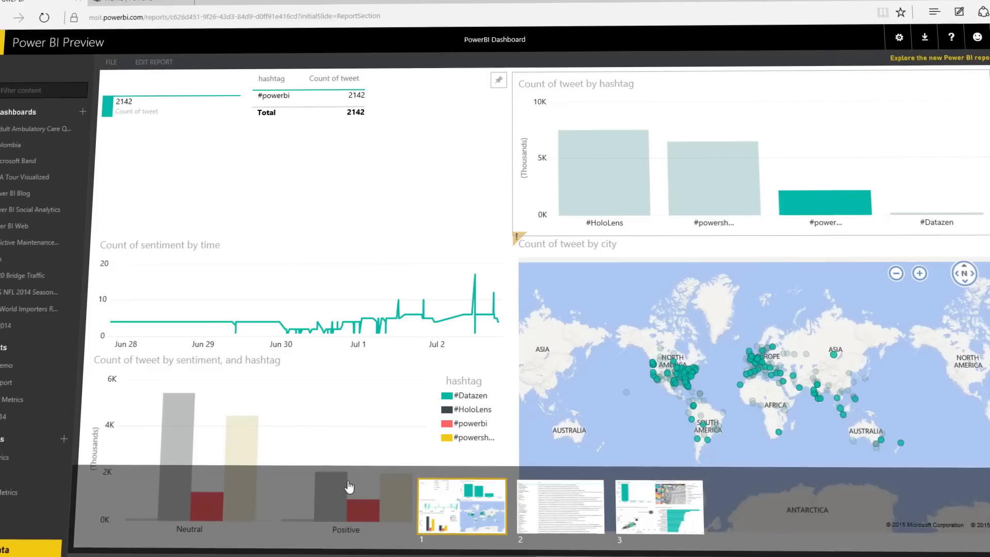
Open the SR 520 Bridge Traffic dashboard showing car count, toll revenue and throughput
{"action": "left_click", "coordinate": [22, 275]}
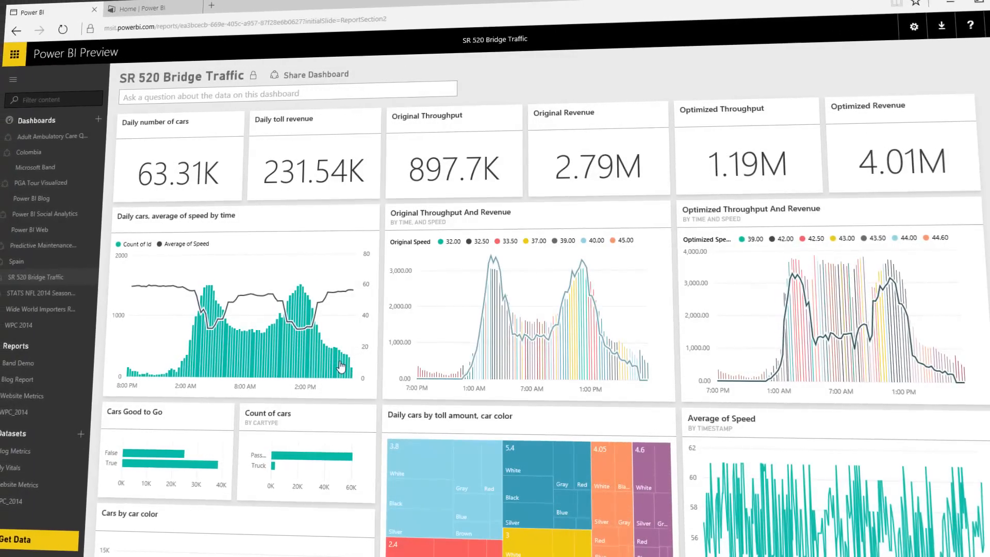
{"action": "left_click", "coordinate": [145, 6]}
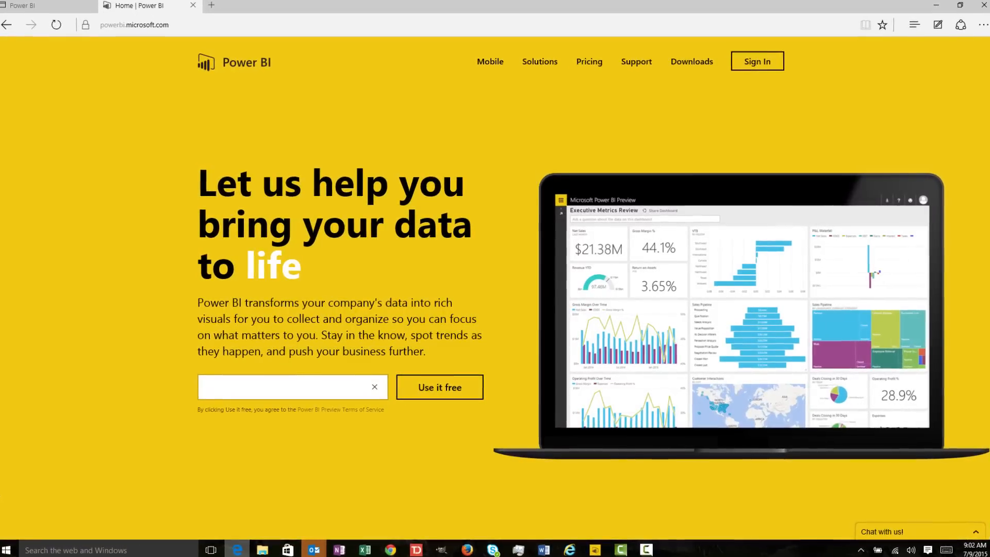
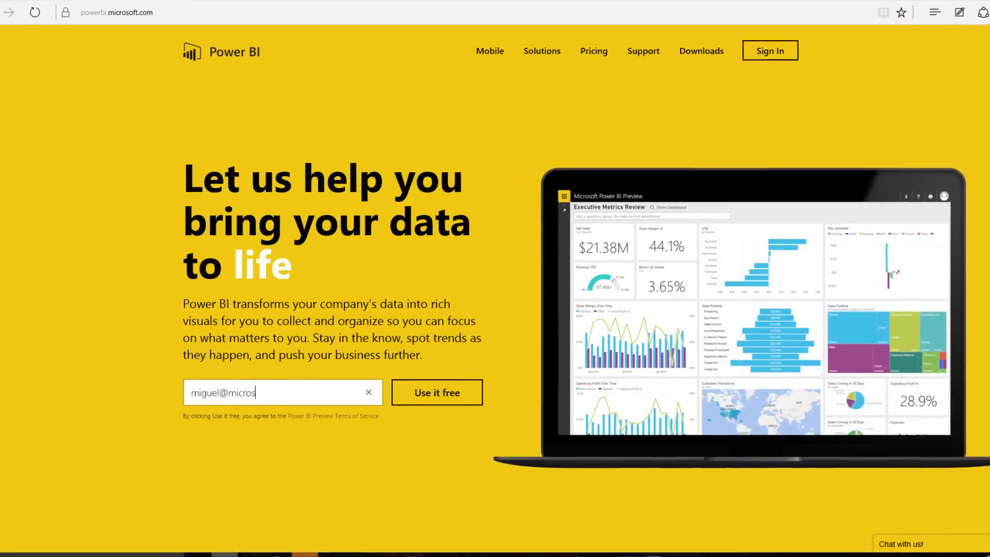
Enter the email 'miguel' in the free sign-up box and submit it
{"action": "left_click", "coordinate": [436, 392]}
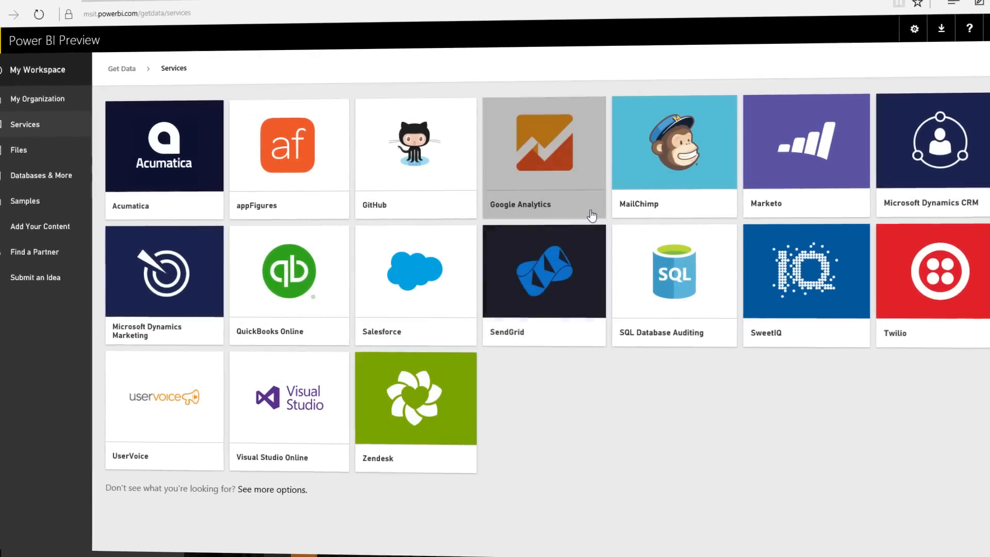
Connect the Google Analytics service and scroll through its traffic and sessions tiles
{"action": "left_click", "coordinate": [543, 146]}
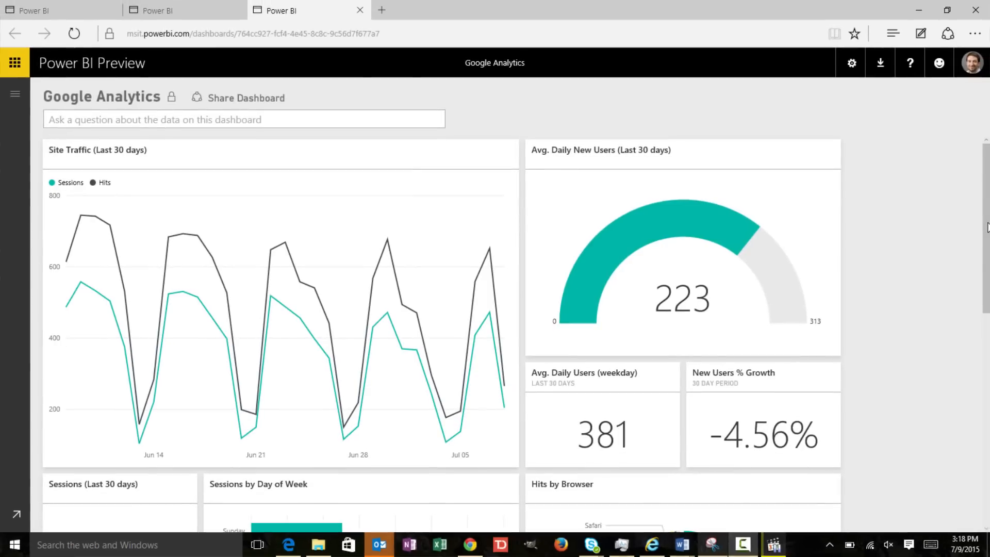
{"action": "scroll", "scroll_direction": "down", "scroll_amount": 3}
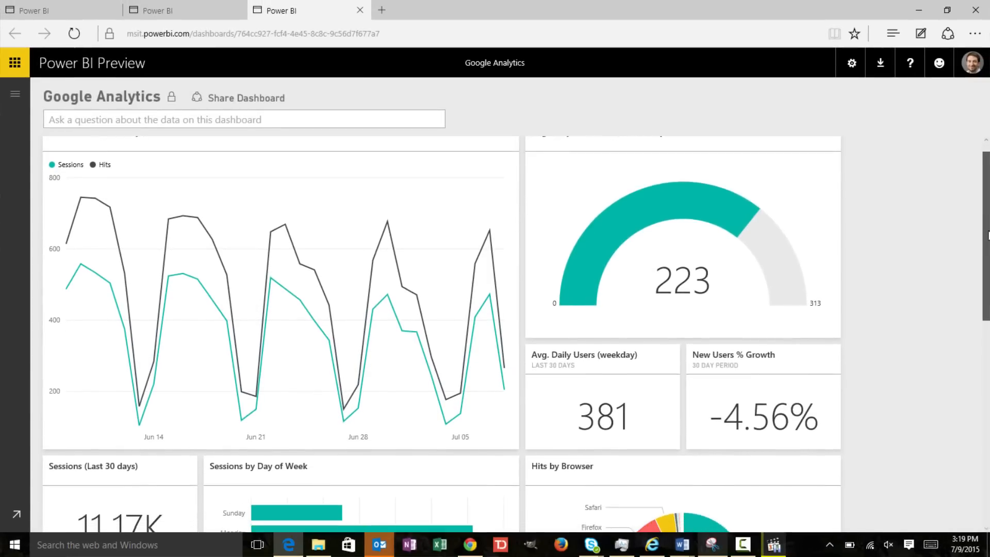
{"action": "scroll", "scroll_direction": "down", "scroll_amount": 3}
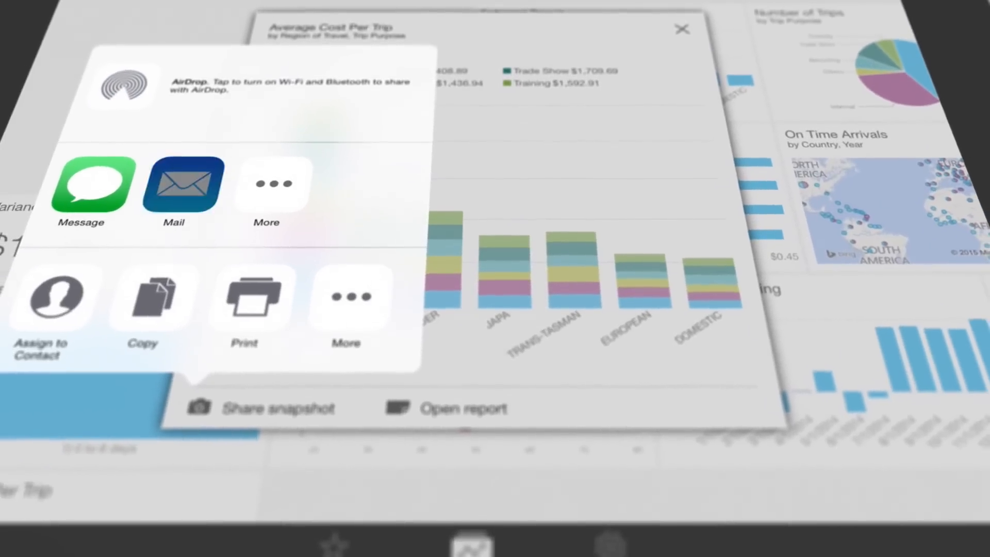
Open the Financial Data dashboard on the phone and scroll its sales and profit charts
{"action": "left_click", "coordinate": [172, 186]}
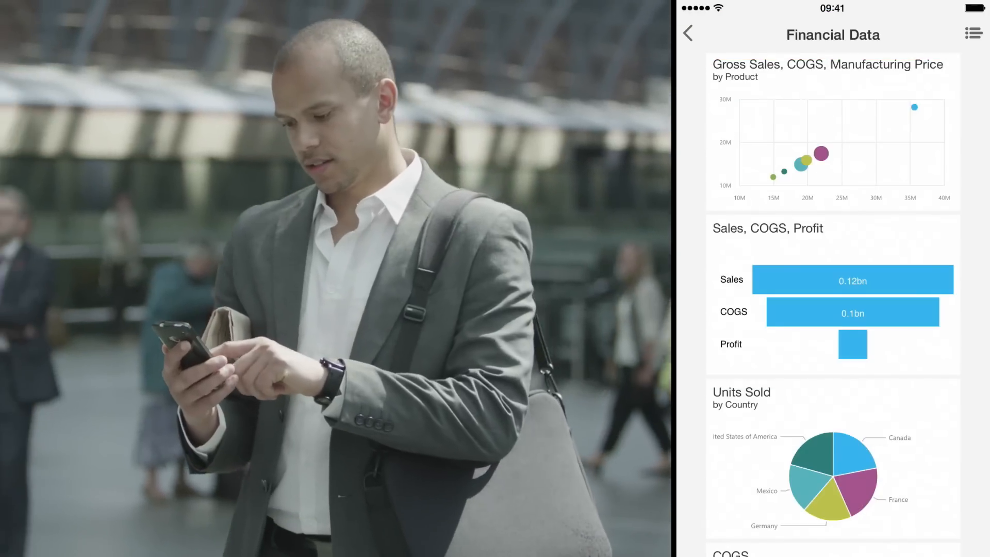
{"action": "scroll", "scroll_direction": "down", "scroll_amount": 3}
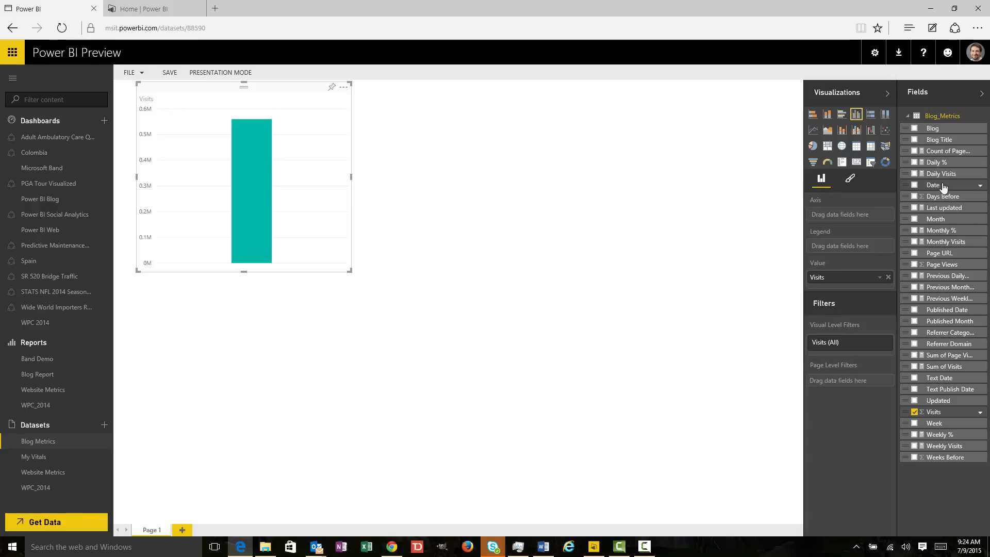
Ask the Social Analytics Q&A box about tweets, typing 'map'
{"action": "left_click", "coordinate": [914, 185]}
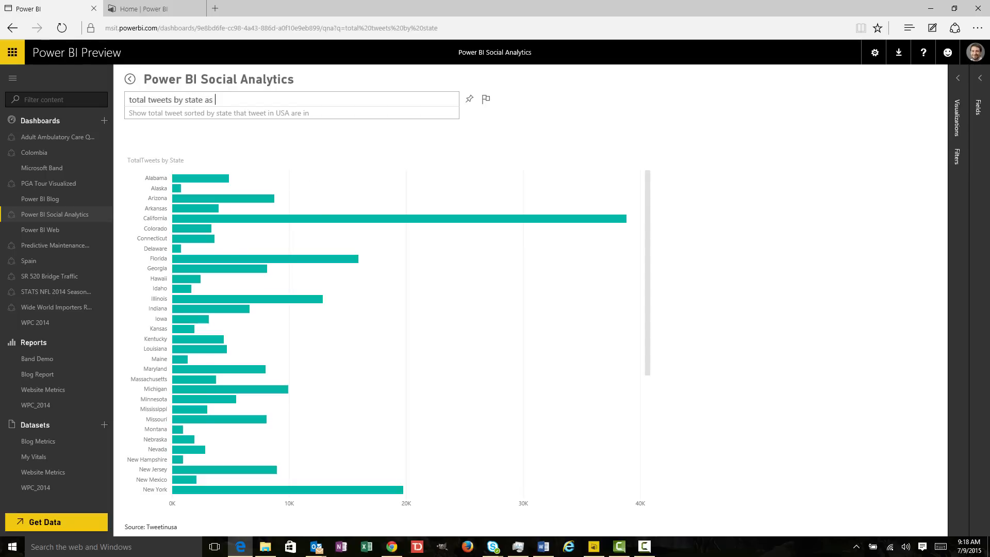
{"action": "type", "text": "map"}
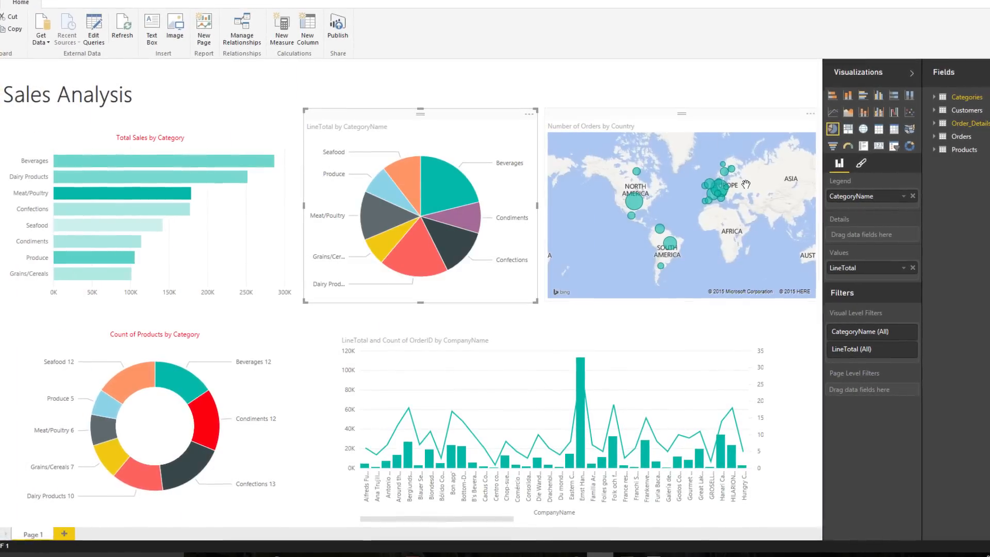
Convert the LineTotal by CategoryName pie chart to a treemap
{"action": "left_click", "coordinate": [843, 131]}
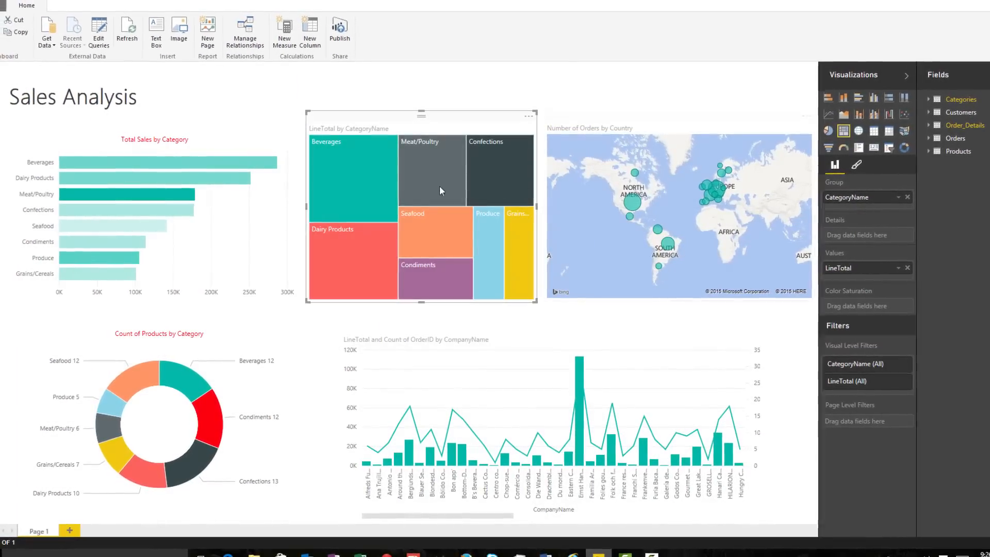